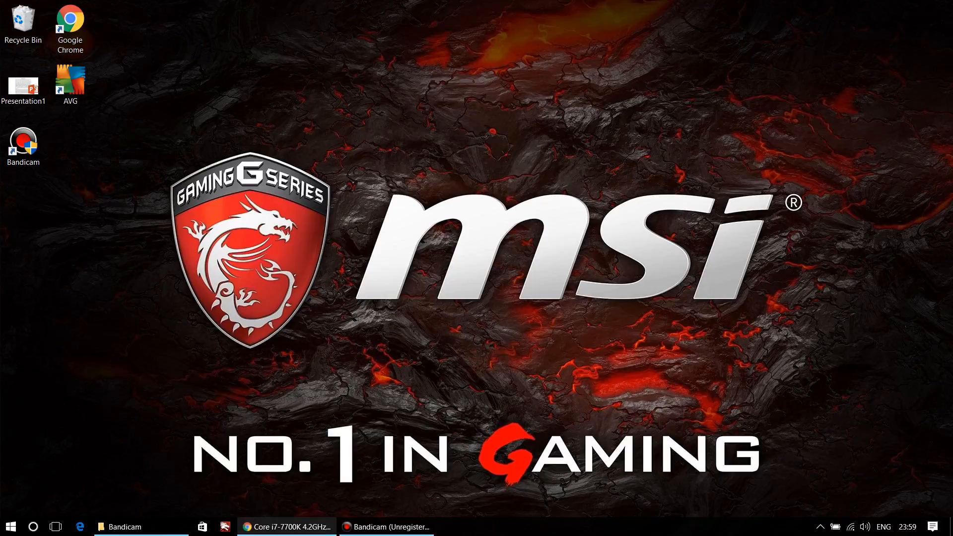
# Review the Intel Core i7-7700K page's prices and specifications, then move to the Asus STRIX Z270-E page.
pyautogui.click(285, 527)
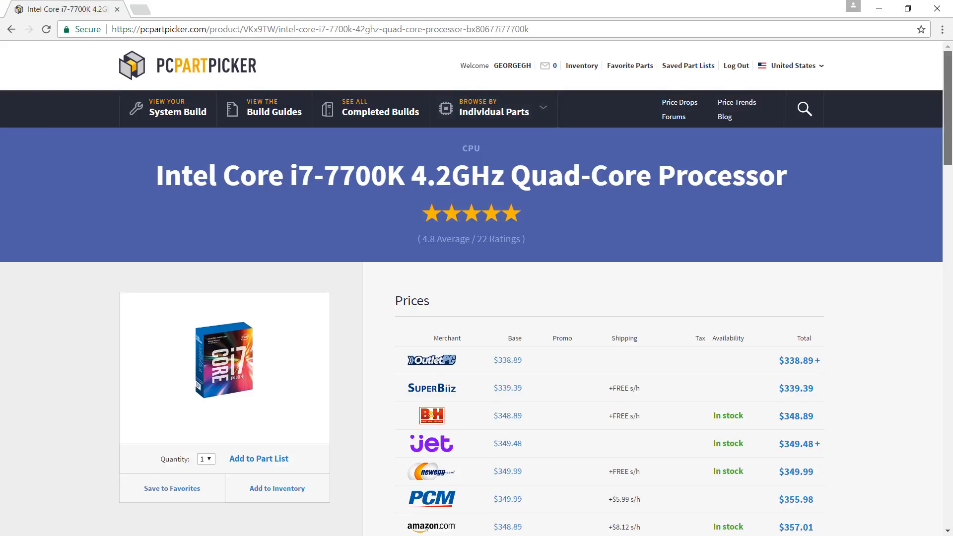
pyautogui.scroll(-3)
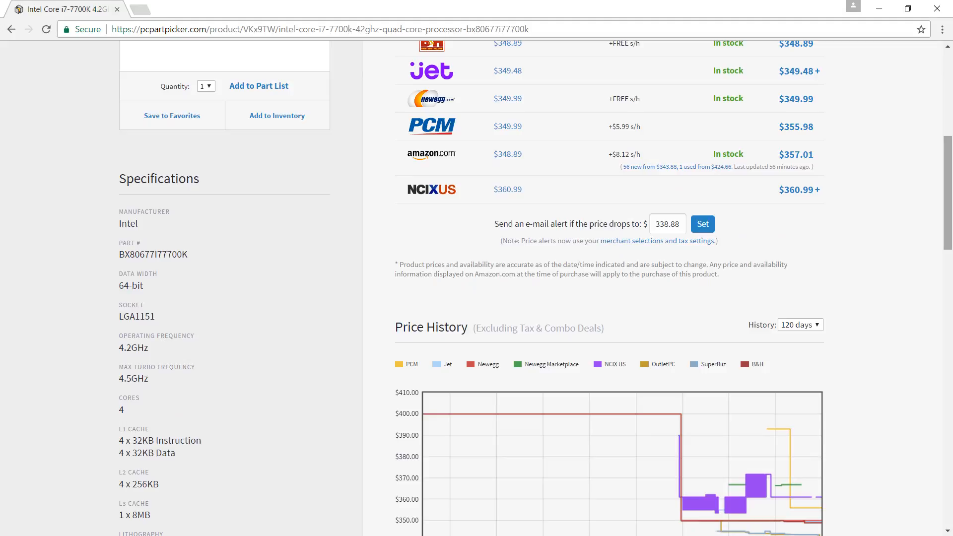
pyautogui.scroll(-3)
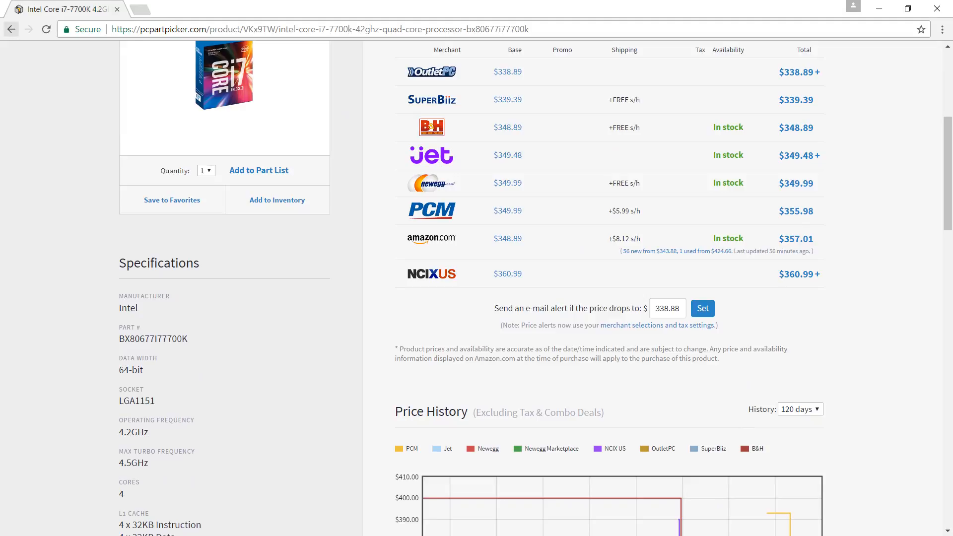
pyautogui.click(258, 171)
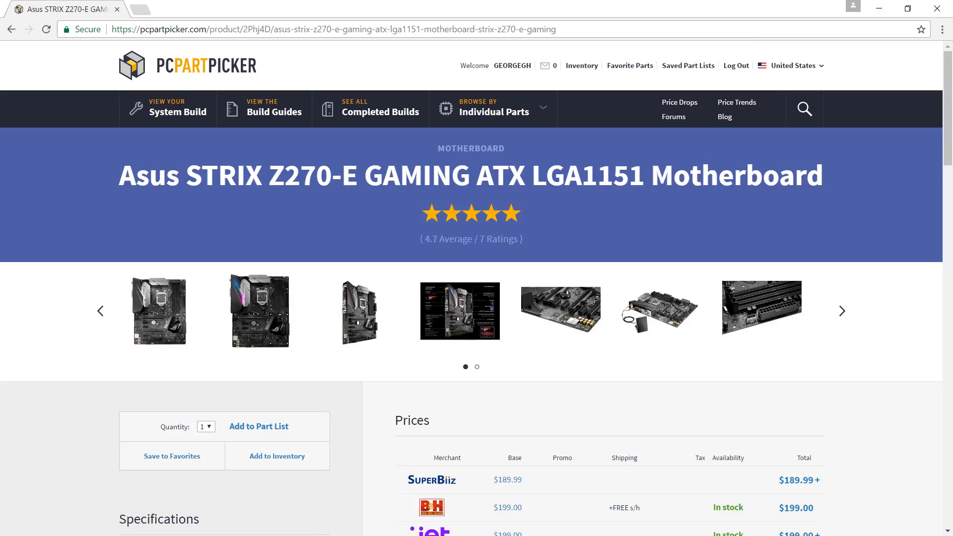
# View the annotated Asus STRIX Z270-E feature image in the enlarged photo viewer, then close it.
pyautogui.scroll(-3)
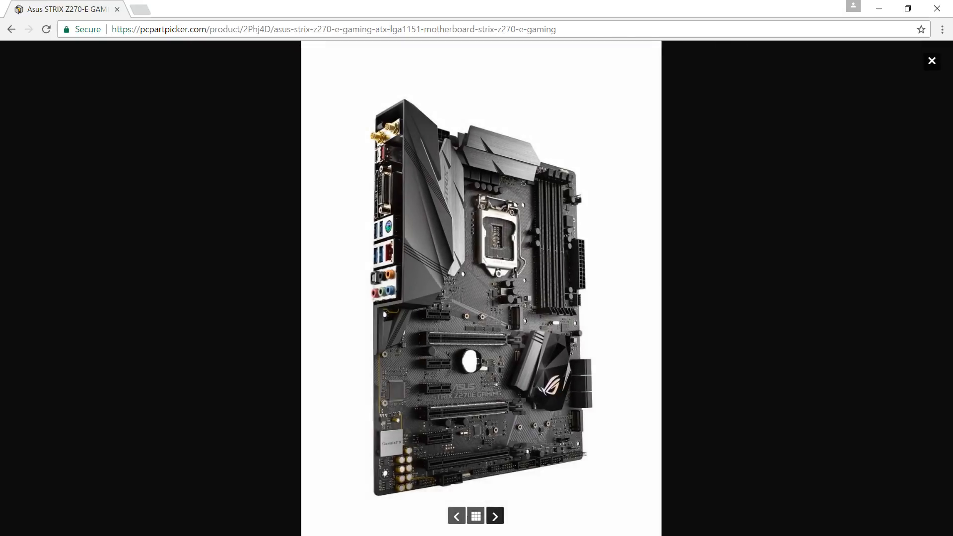
pyautogui.click(495, 517)
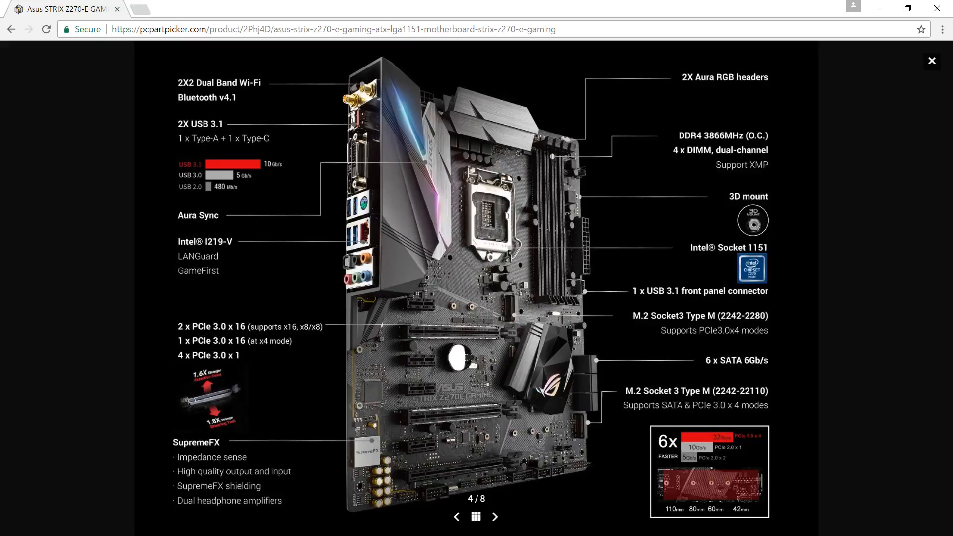
pyautogui.click(931, 60)
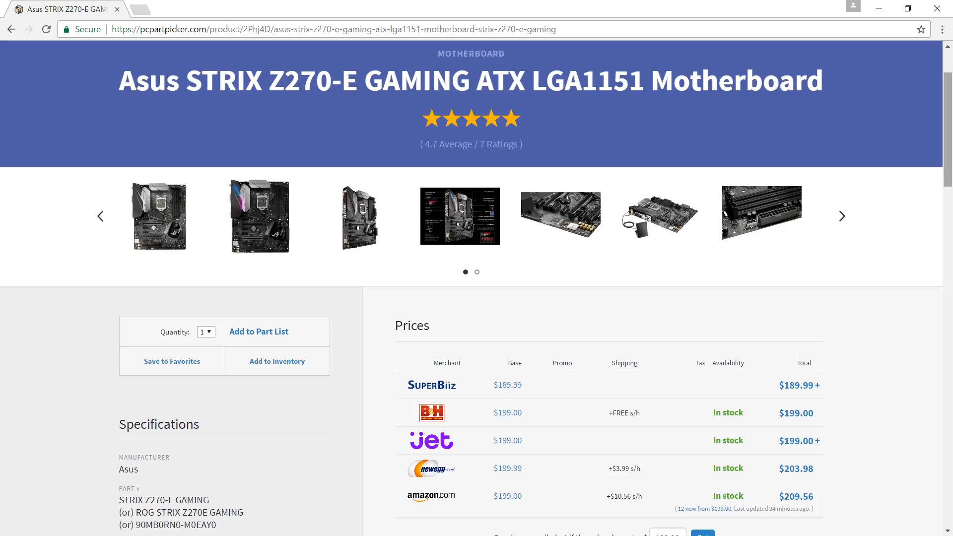
# Scroll through the motherboard's specifications and Price History.
pyautogui.scroll(-3)
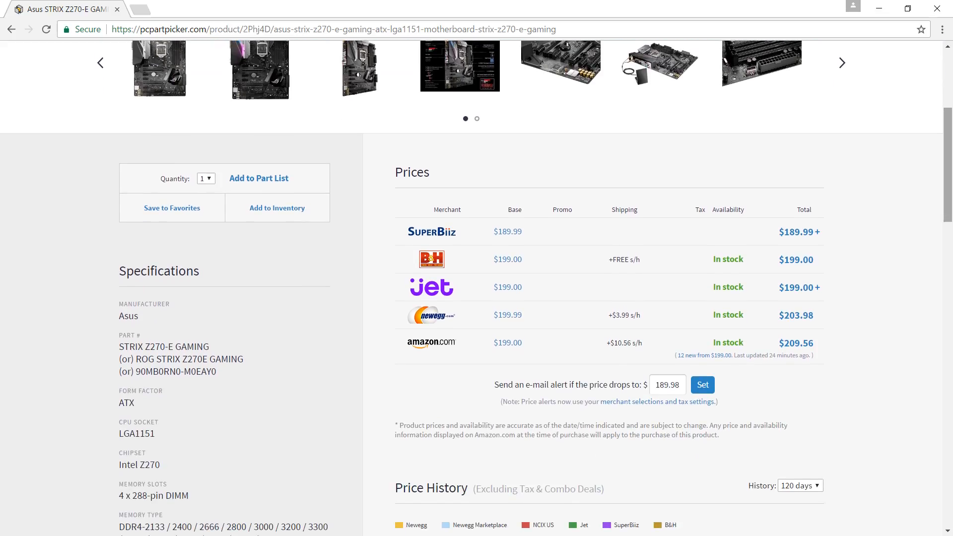
pyautogui.scroll(-3)
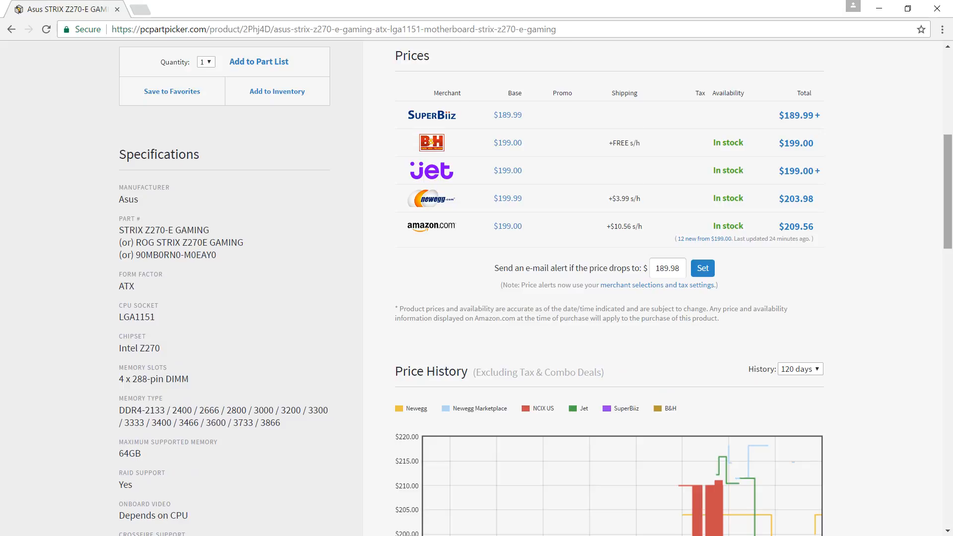
pyautogui.scroll(-3)
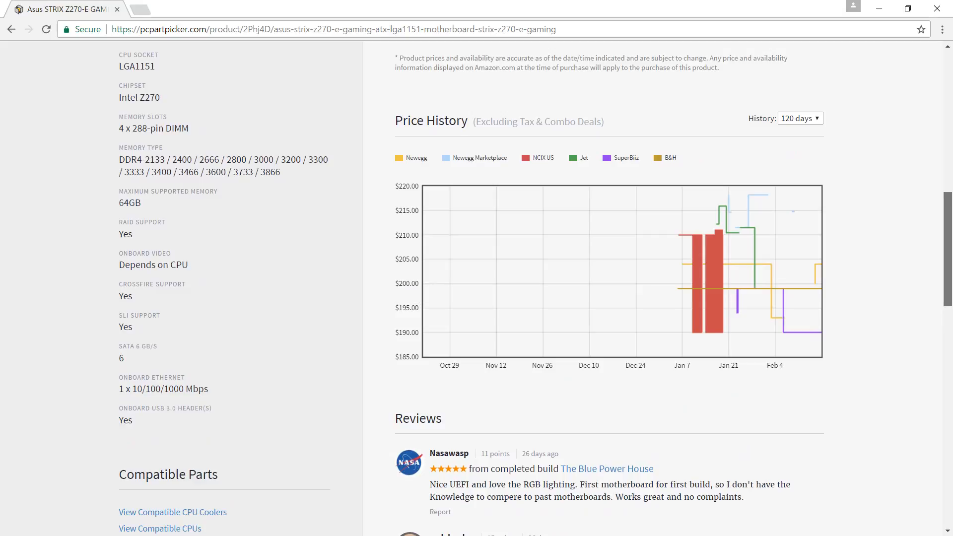
pyautogui.scroll(3)
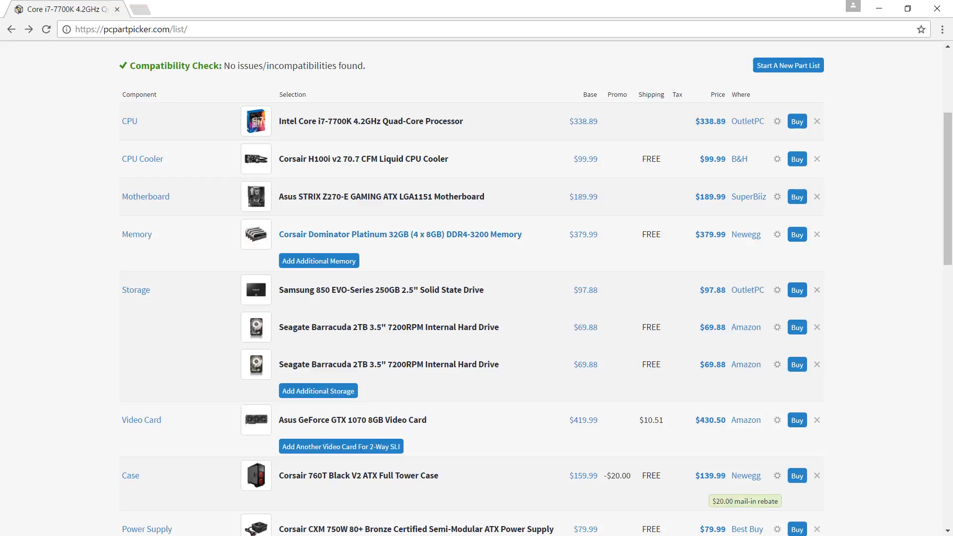
# Open the Corsair Dominator Platinum 32GB DDR4-3200 memory page and its product image.
pyautogui.click(400, 234)
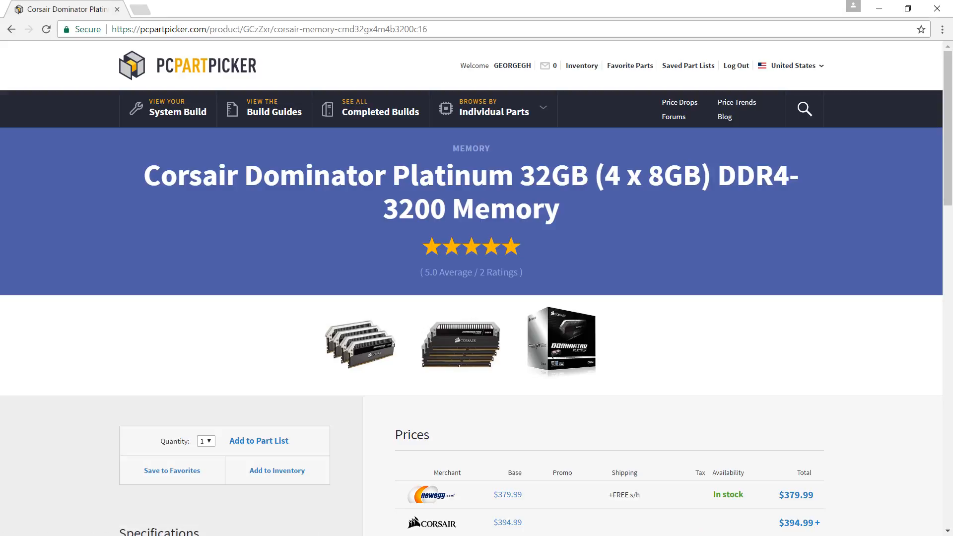
pyautogui.click(460, 341)
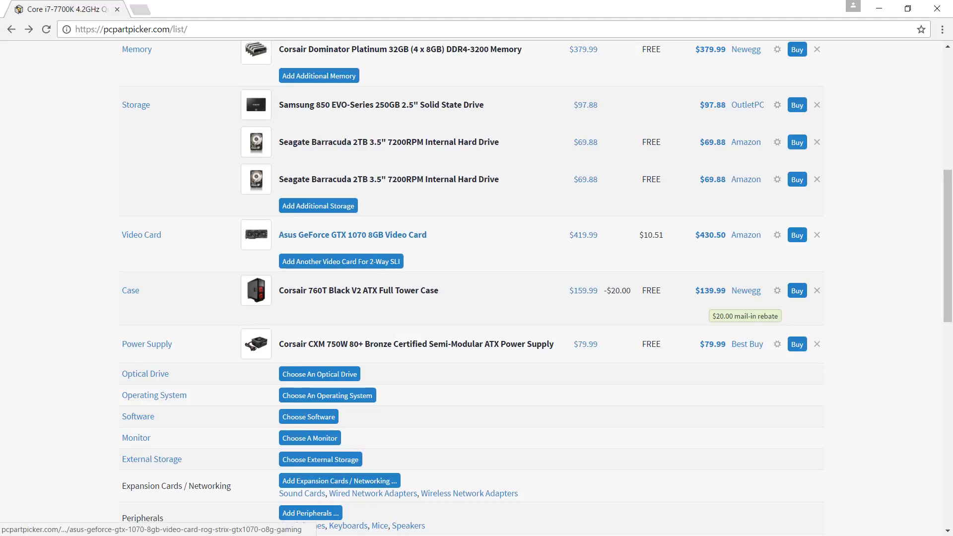
# Open the Asus GeForce GTX 1070 8GB product page and scroll down its contents.
pyautogui.click(352, 234)
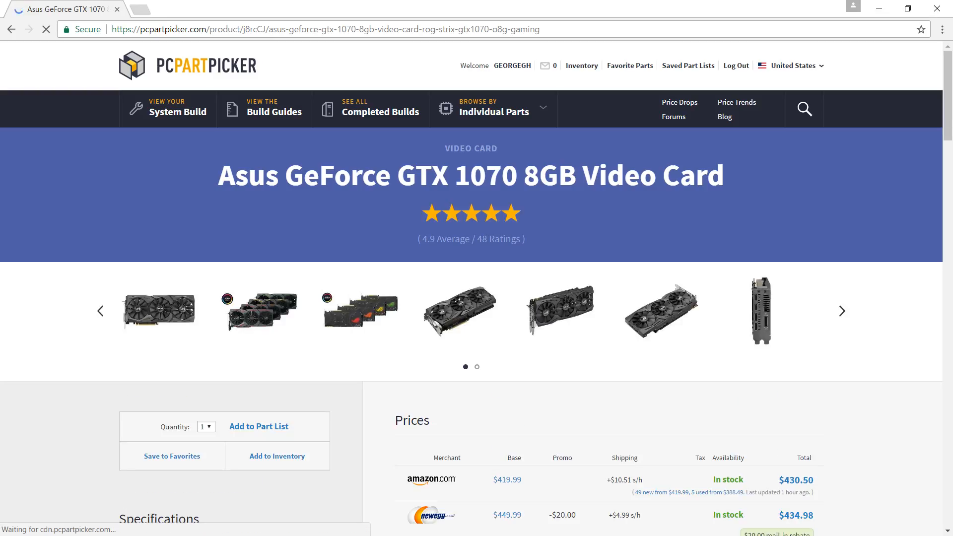
pyautogui.scroll(-3)
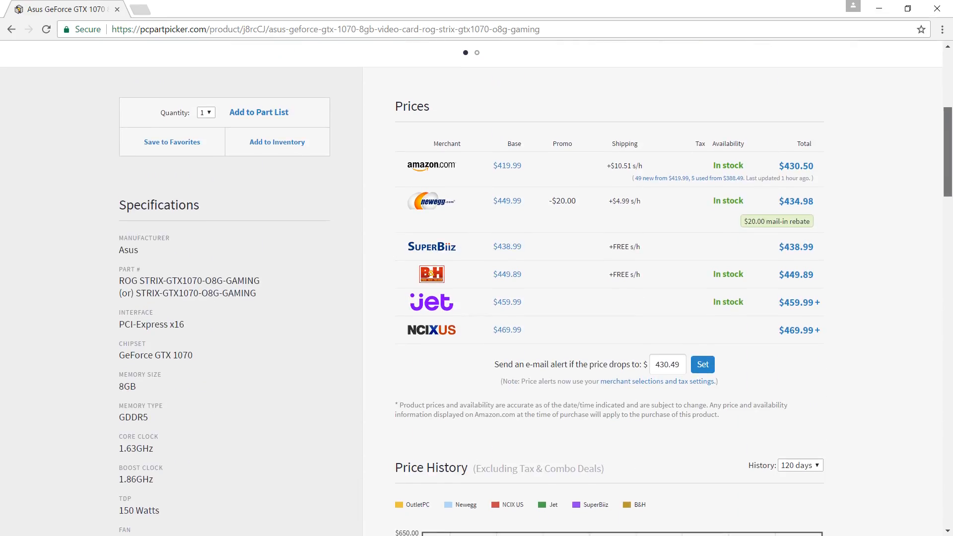
pyautogui.scroll(-3)
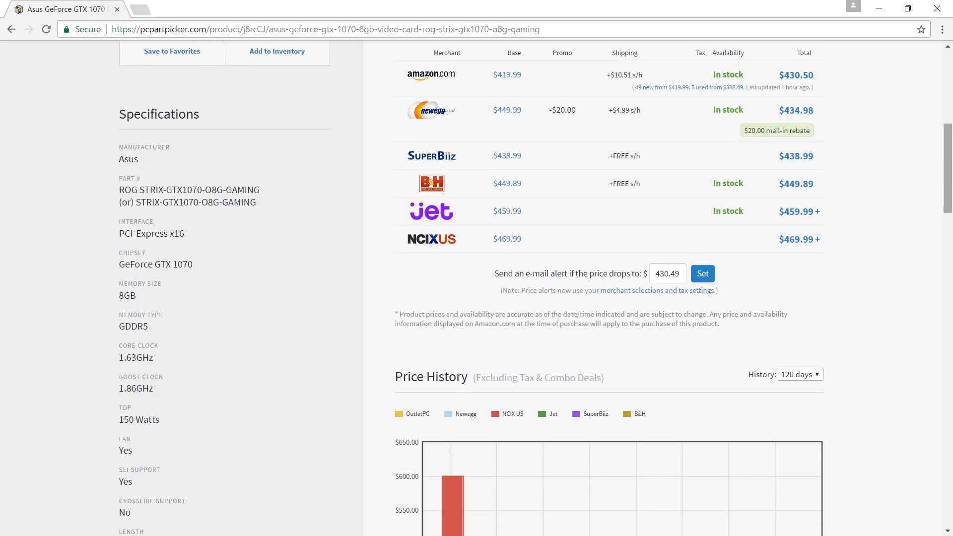
pyautogui.scroll(-3)
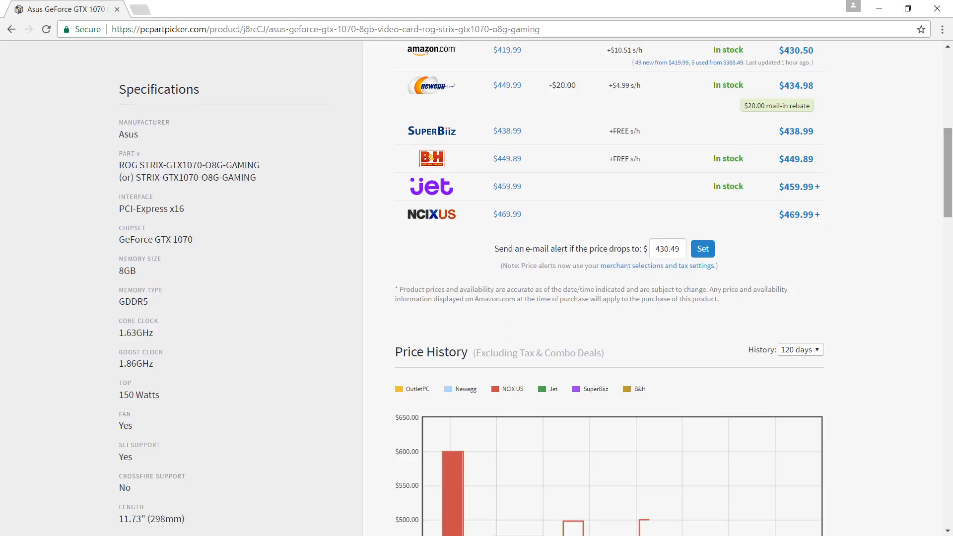
pyautogui.scroll(-3)
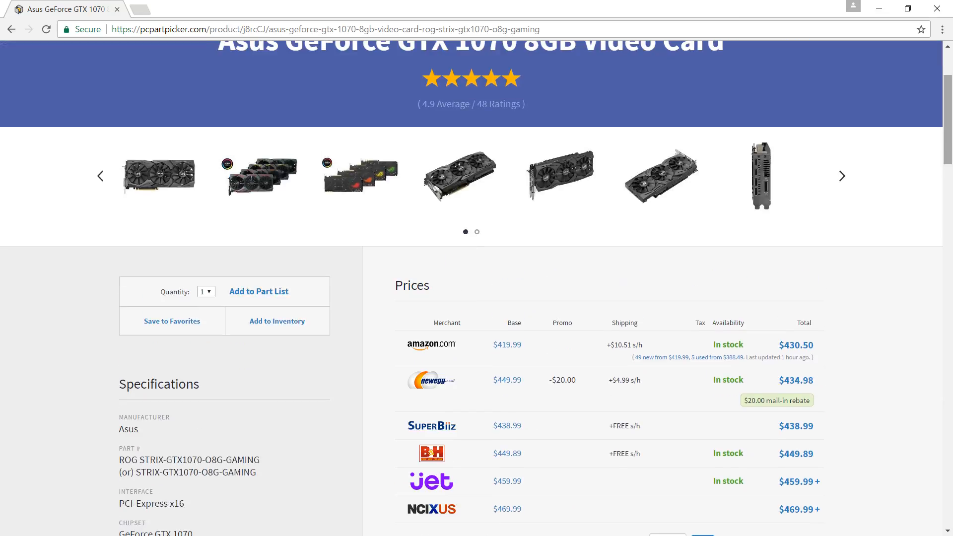
# Enlarge the GTX 1070 photos, step to another image, and close the viewer.
pyautogui.click(258, 176)
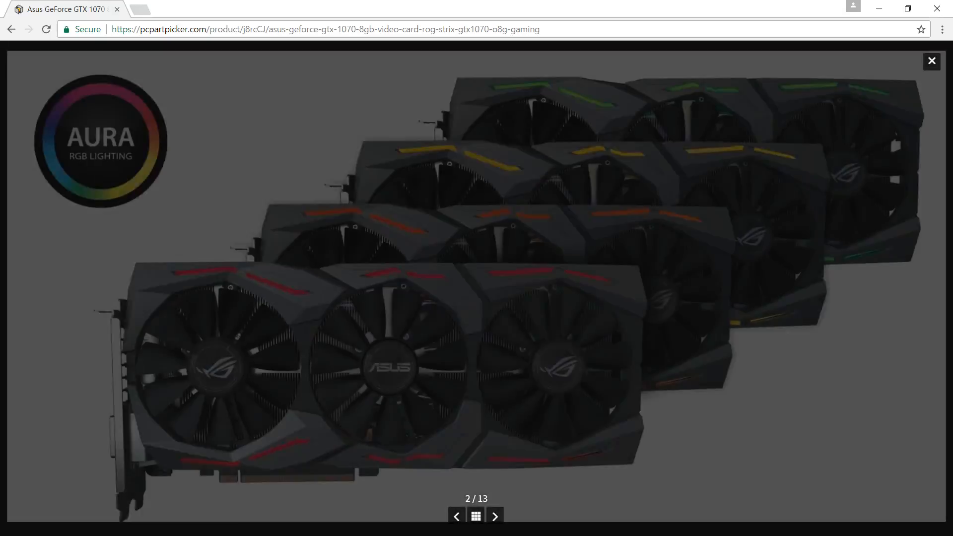
pyautogui.click(495, 516)
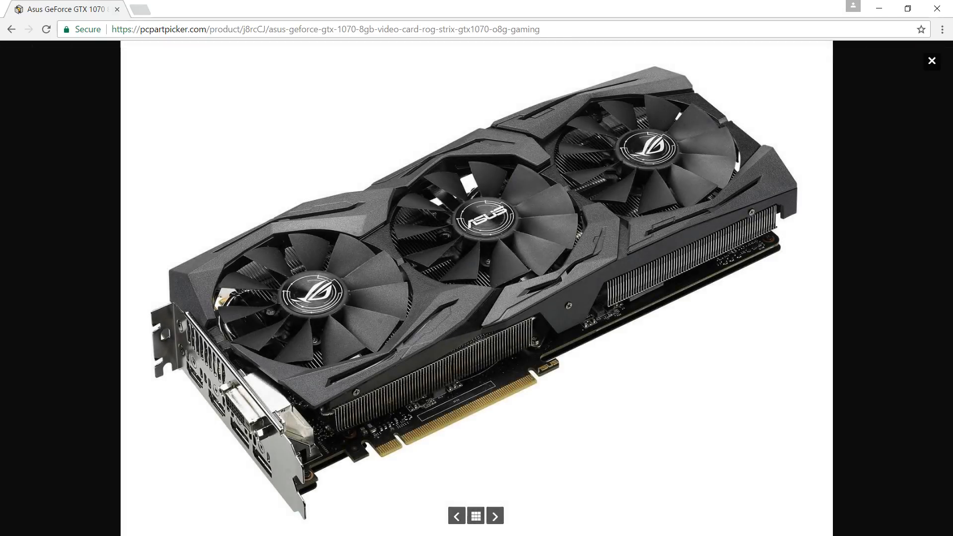
pyautogui.click(931, 61)
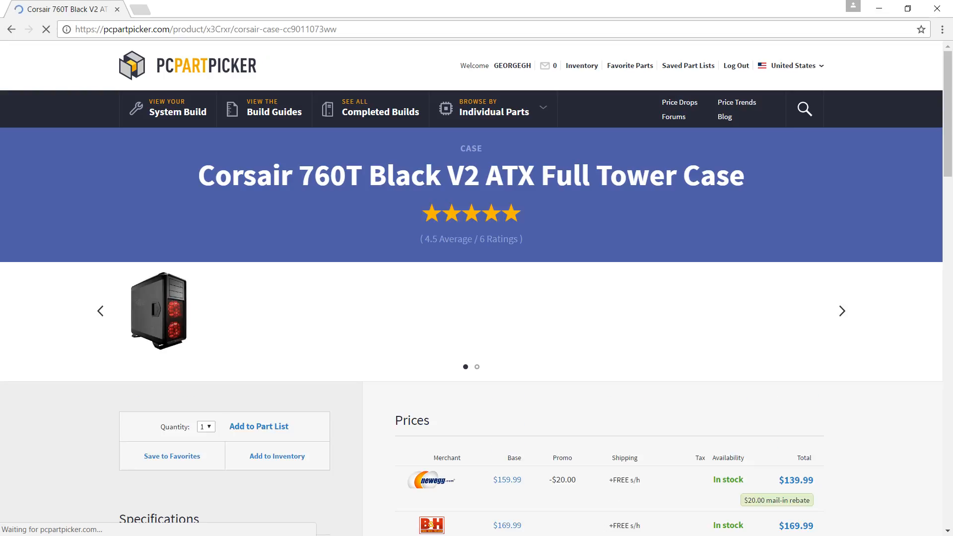
# Browse the Corsair 760T Black V2 interior and rear photos in the image viewer.
pyautogui.scroll(-3)
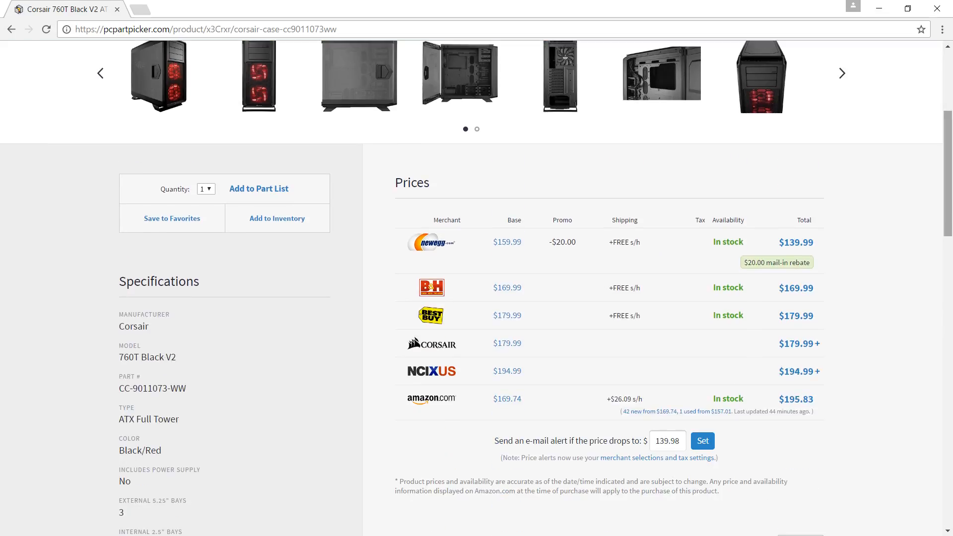
pyautogui.click(459, 75)
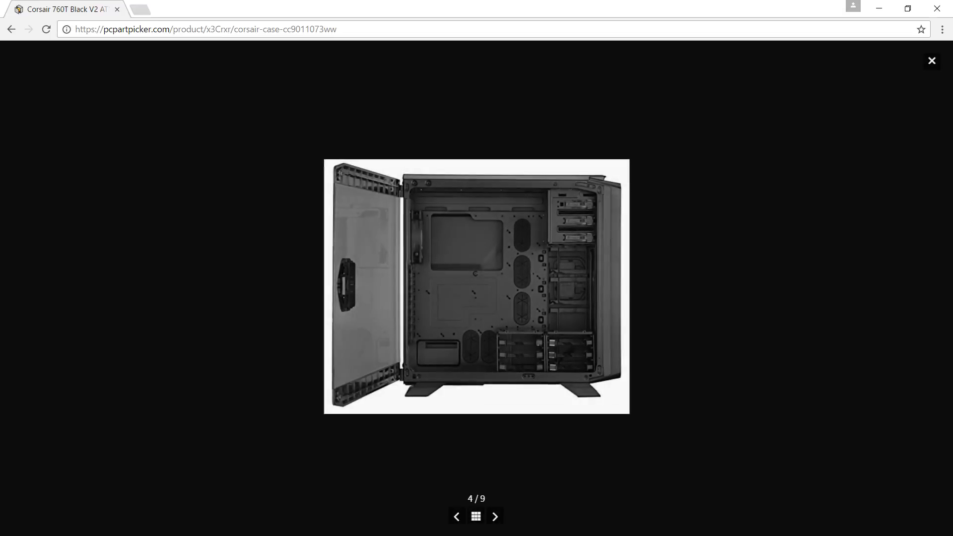
pyautogui.click(494, 516)
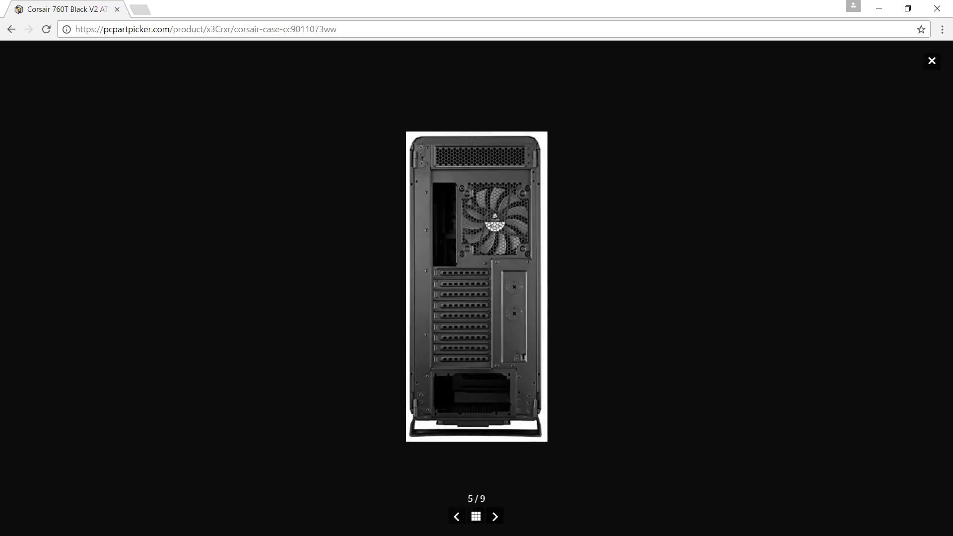
pyautogui.click(495, 516)
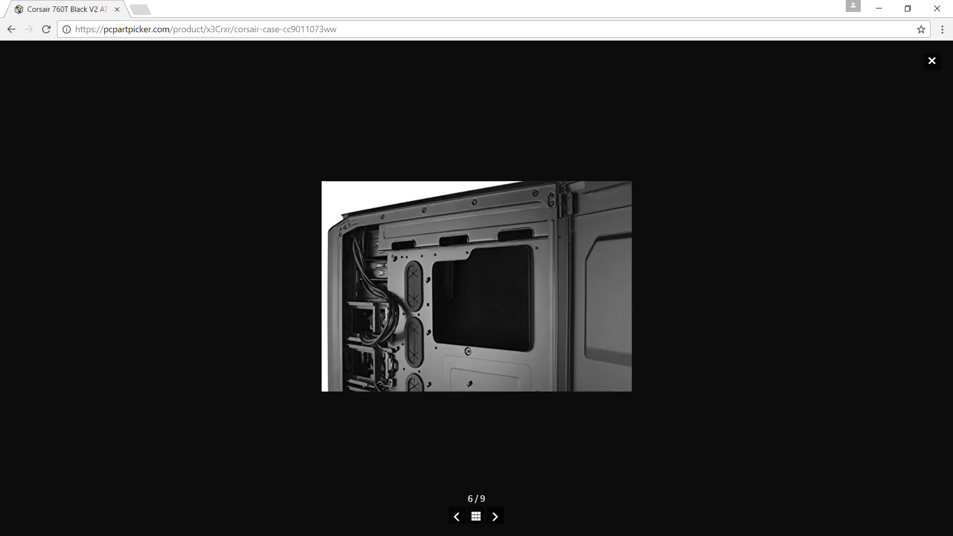
pyautogui.click(932, 60)
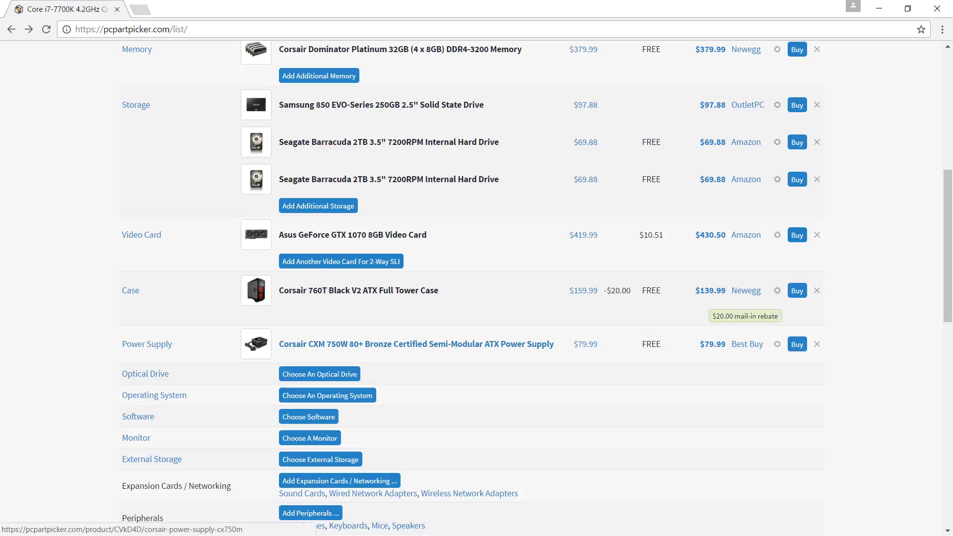
# Open the Corsair CXM 750W page and enlarge its modular cables photo.
pyautogui.click(416, 344)
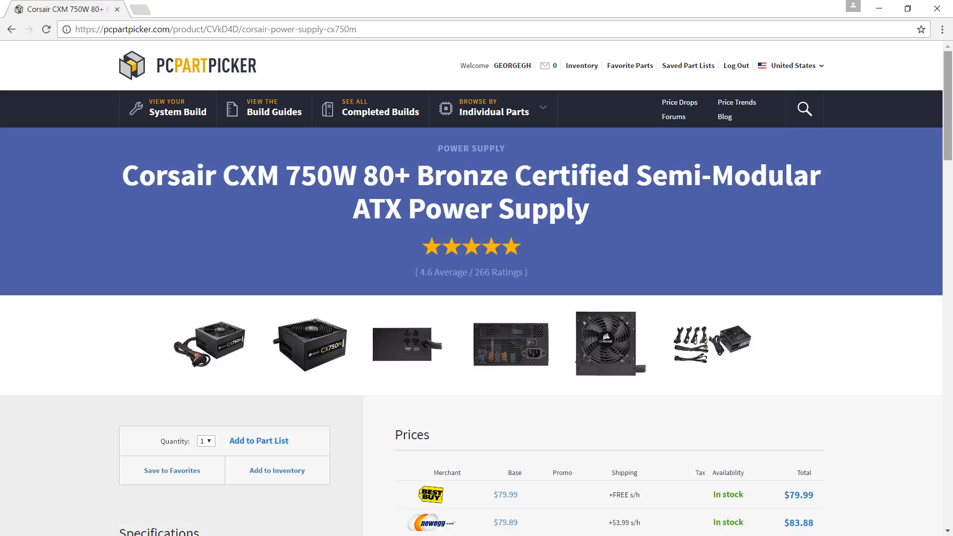
pyautogui.click(308, 344)
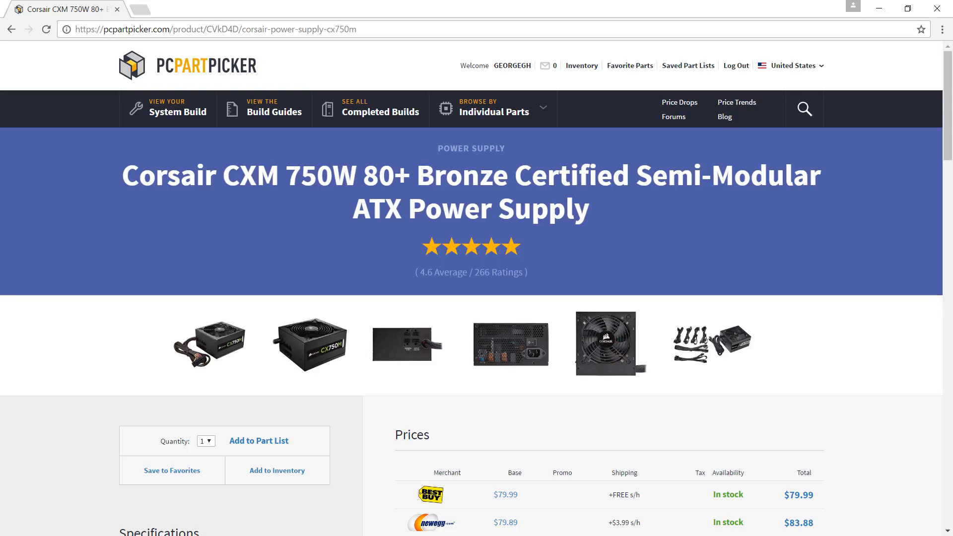
pyautogui.click(710, 343)
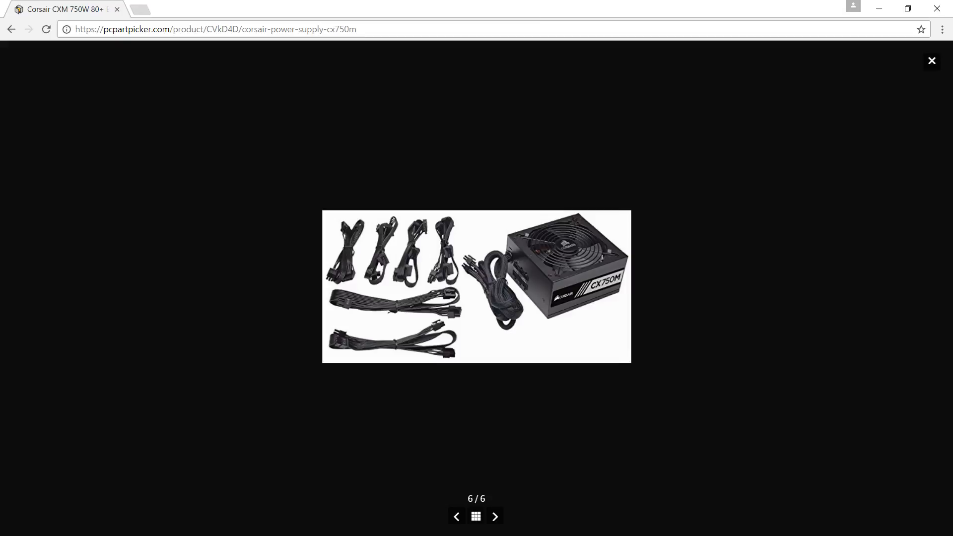